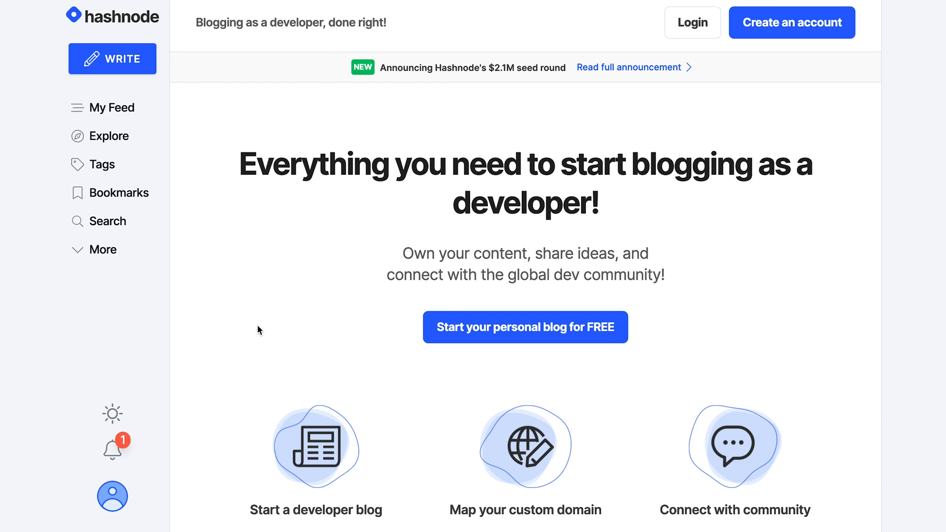
Scroll the Hashnode landing page through the features grid down to the 'trust the community' testimonials.
scroll("down", 3)
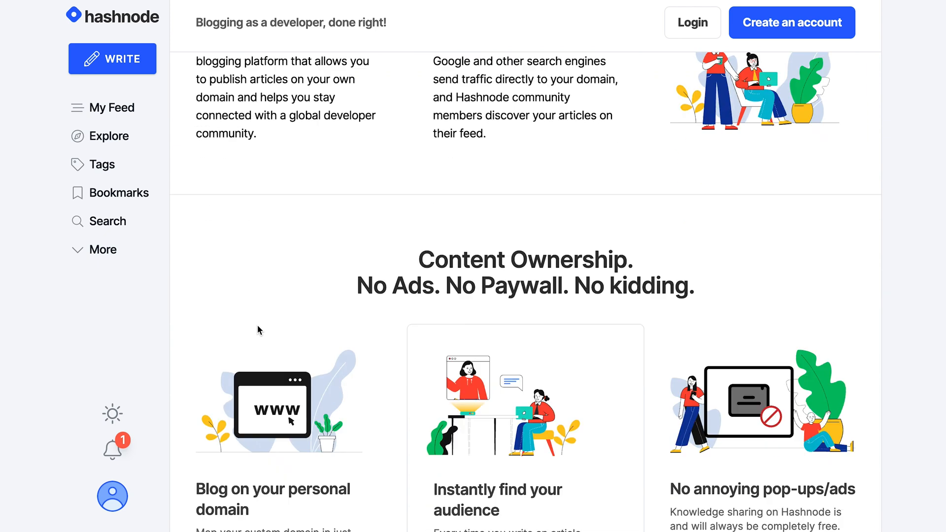
scroll("down", 3)
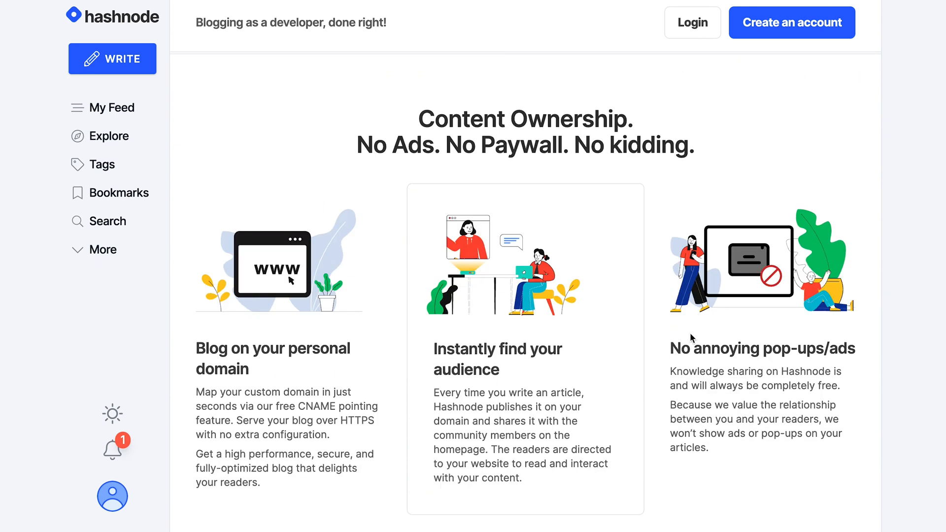
mouse_move(513, 327)
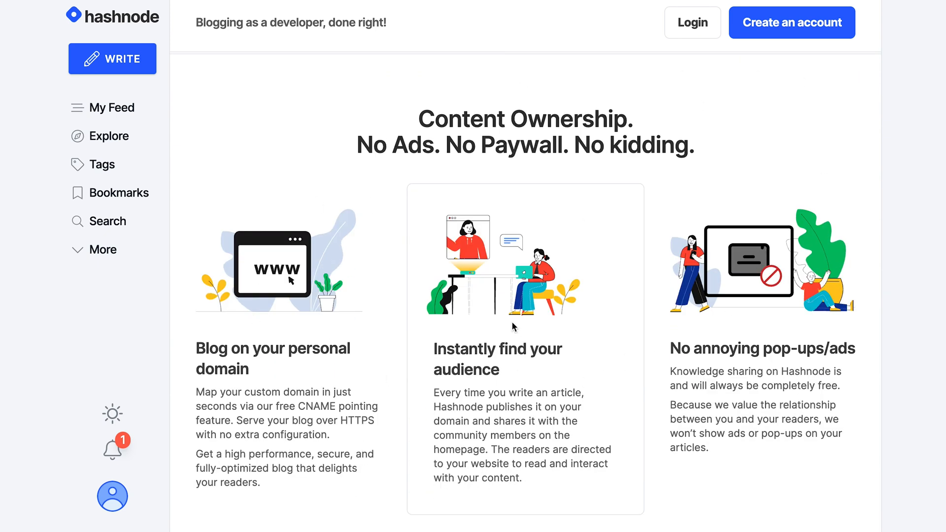
scroll("down", 3)
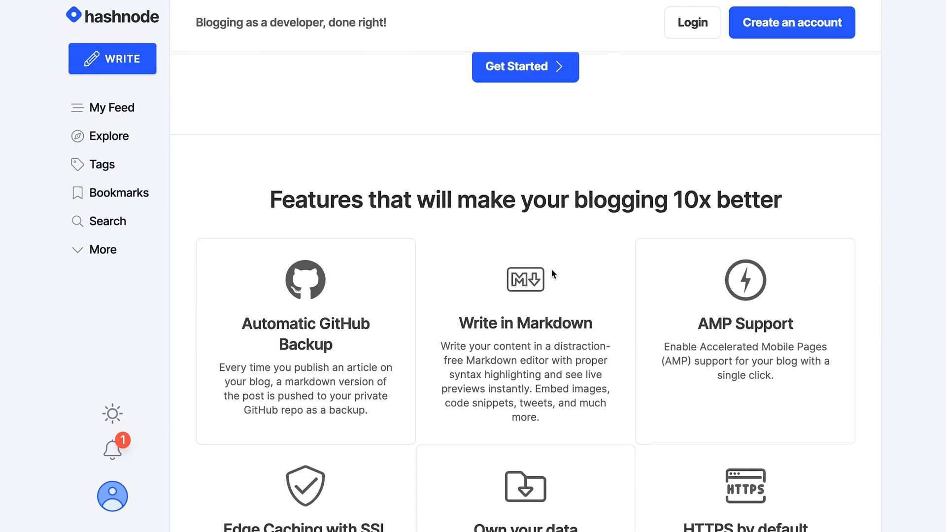
scroll("down", 3)
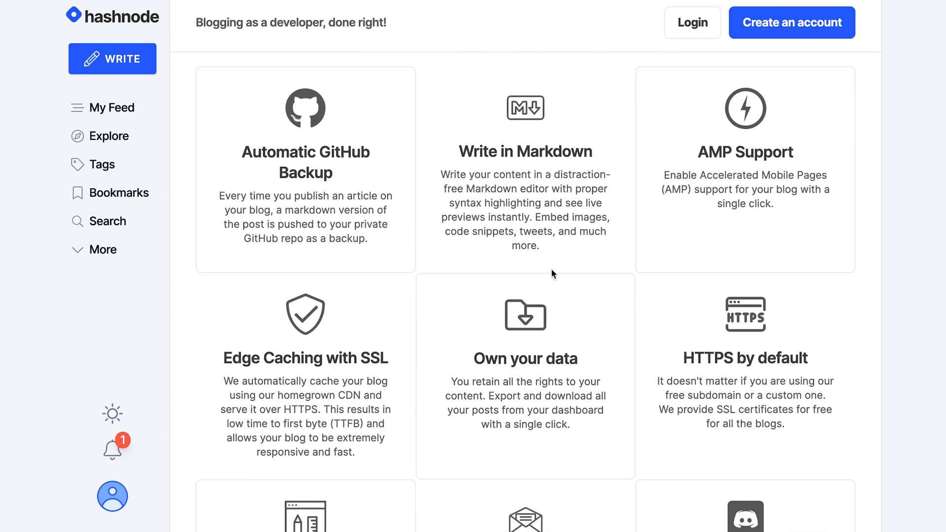
scroll("down", 3)
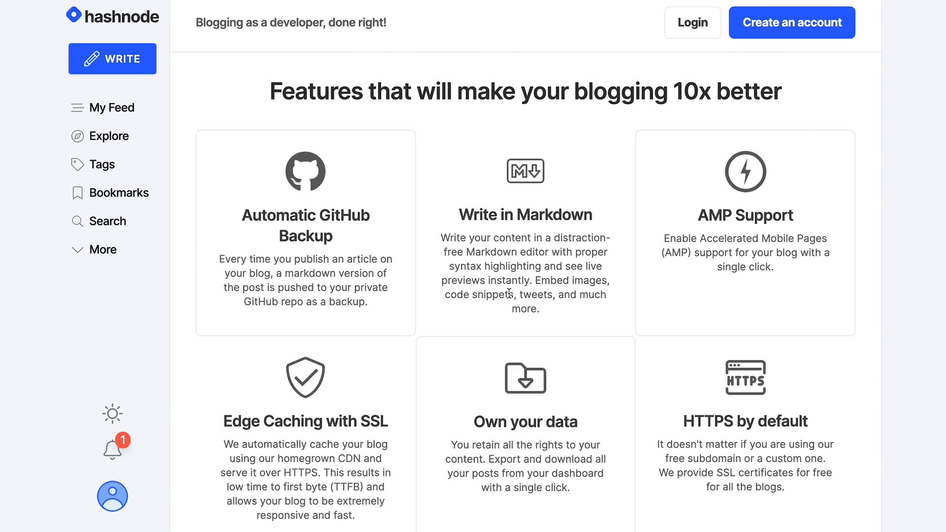
scroll("down", 3)
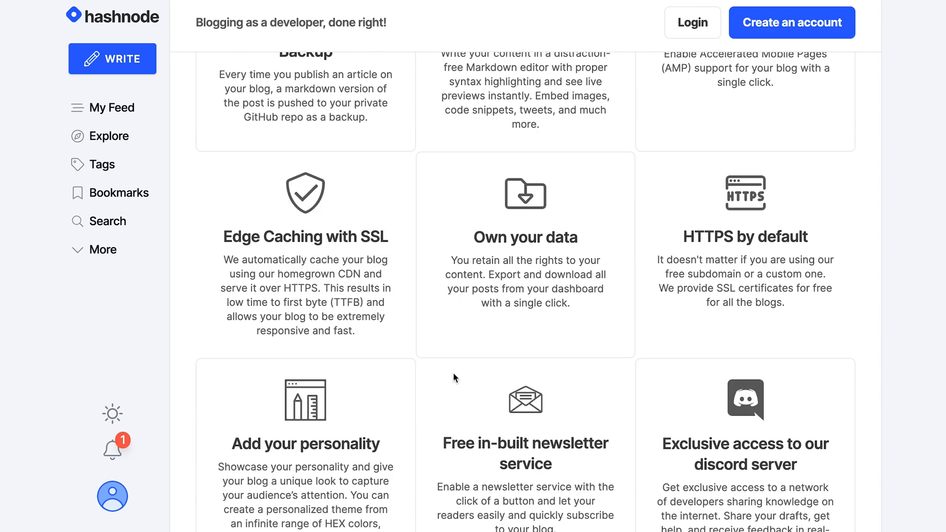
scroll("down", 3)
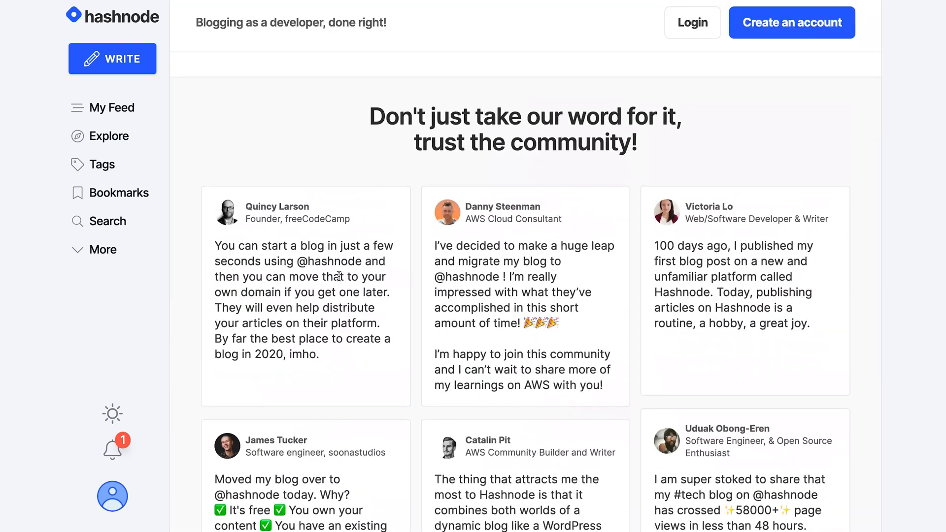
scroll("down", 3)
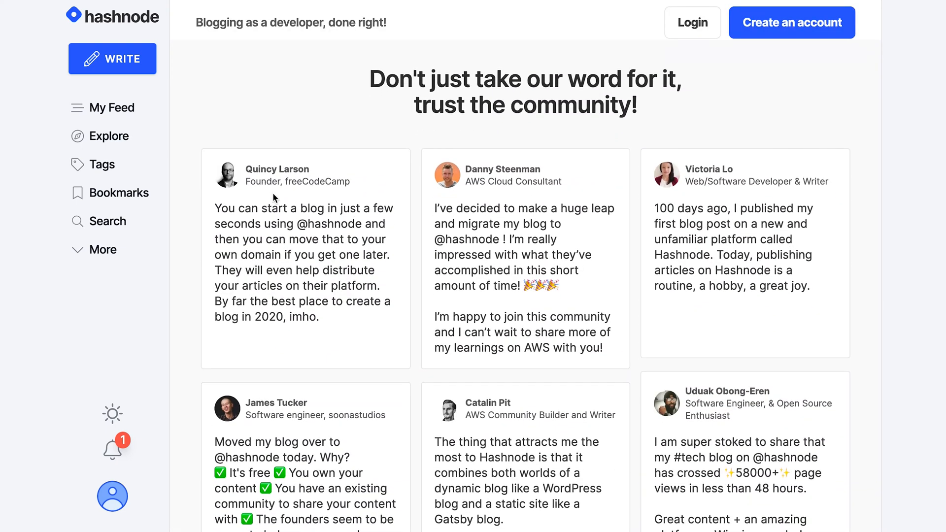
mouse_move(719, 175)
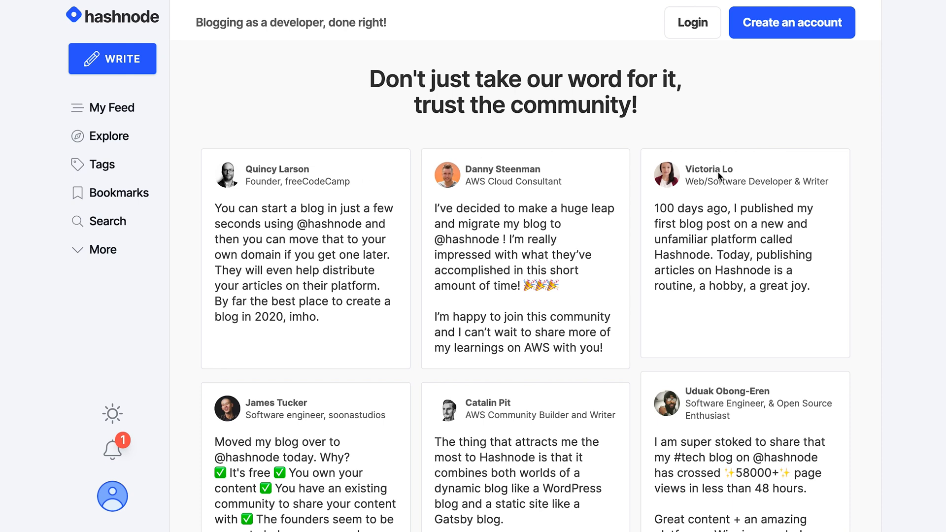
mouse_move(519, 448)
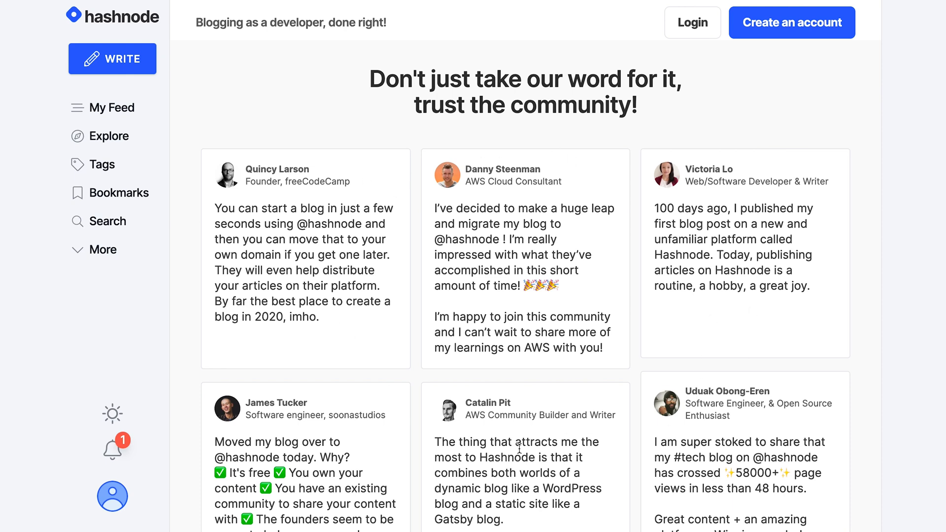
mouse_move(695, 131)
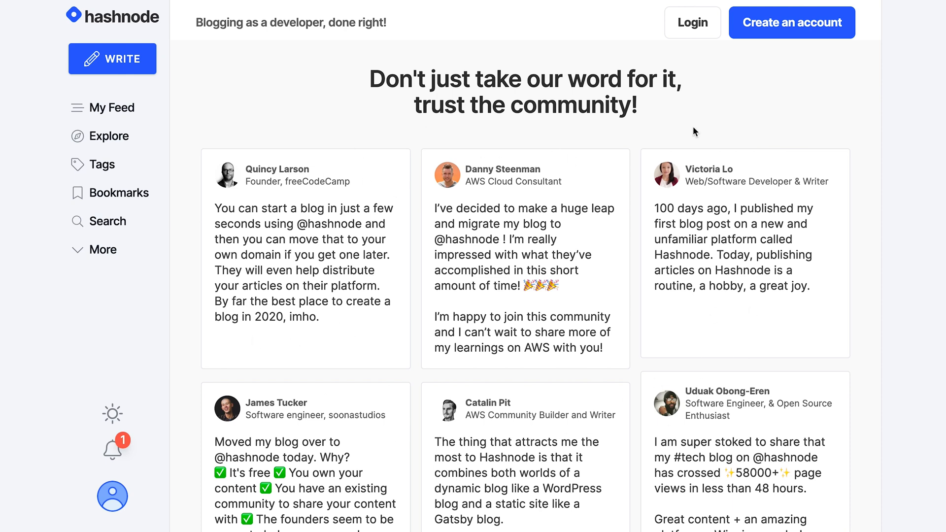
mouse_move(785, 220)
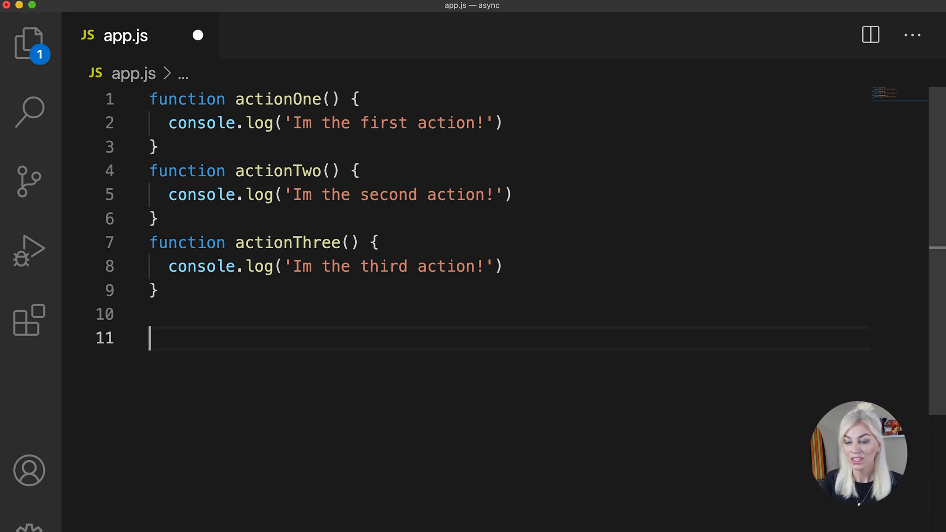
Type the actionOne() call on line 11 of app.js.
type("actionONe()")
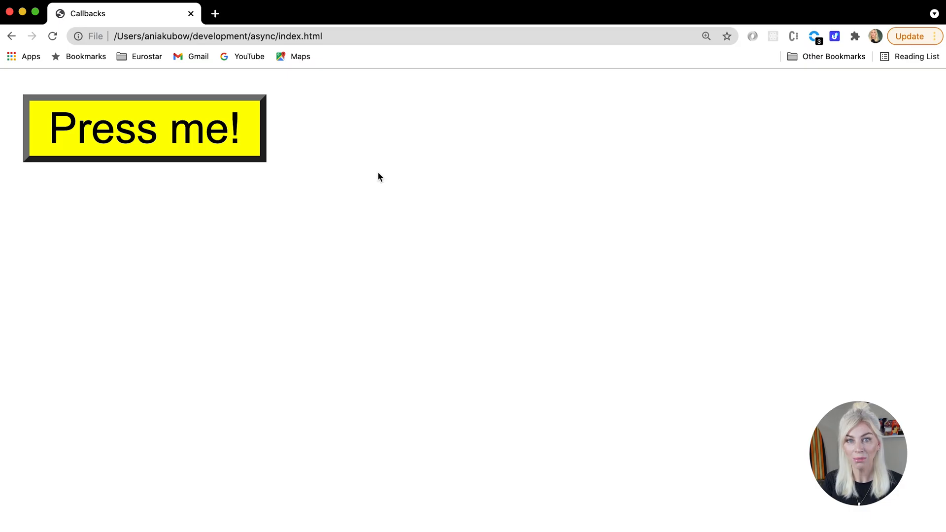
Open Chrome DevTools via Inspect on the demo page and show the Console.
right_click(379, 177)
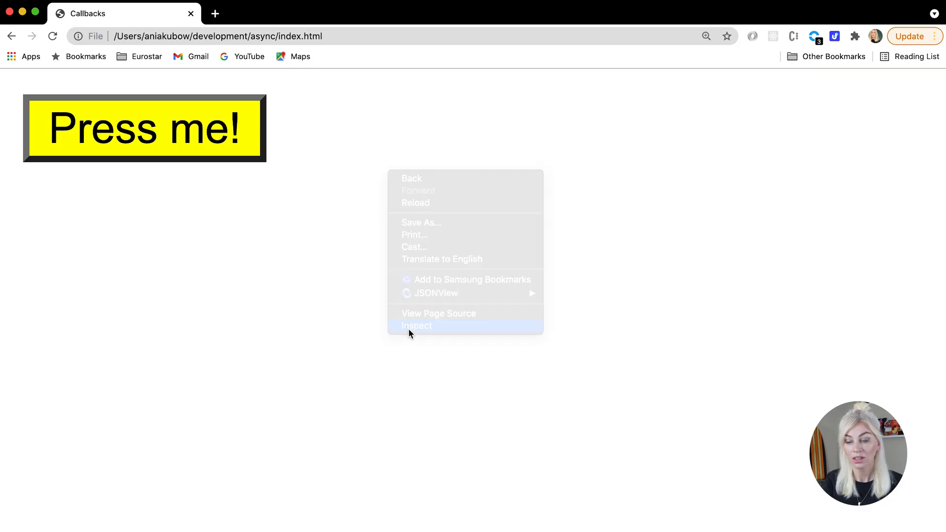
left_click(416, 325)
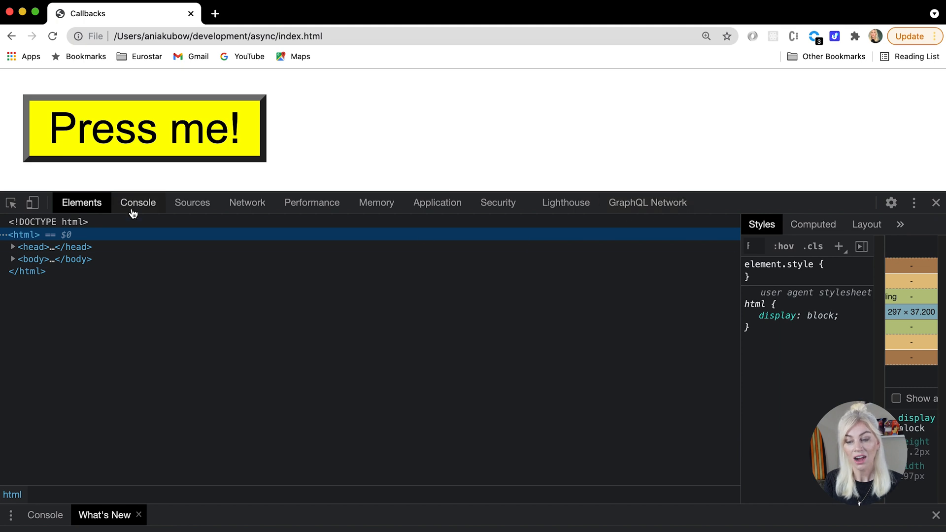
left_click(138, 202)
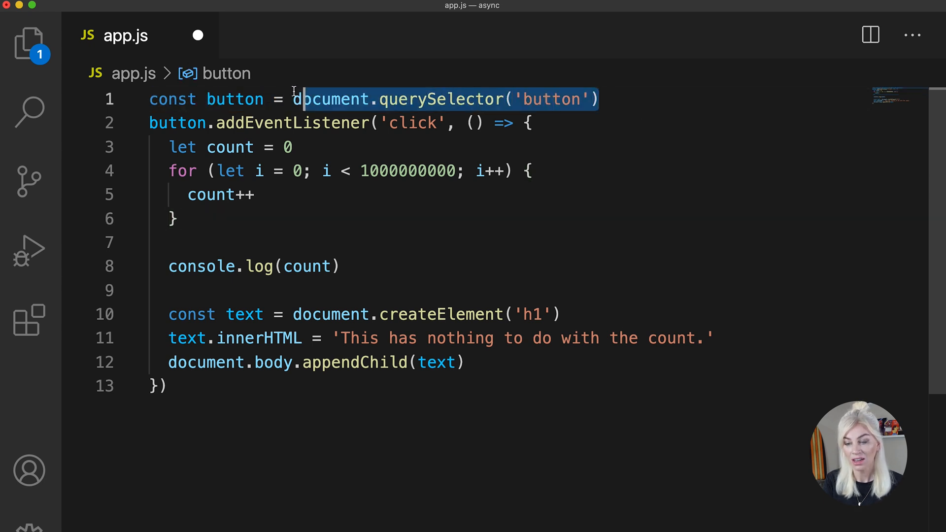
Highlight the button querySelector, the addEventListener call, and the click callback body in app.js.
double_click(235, 99)
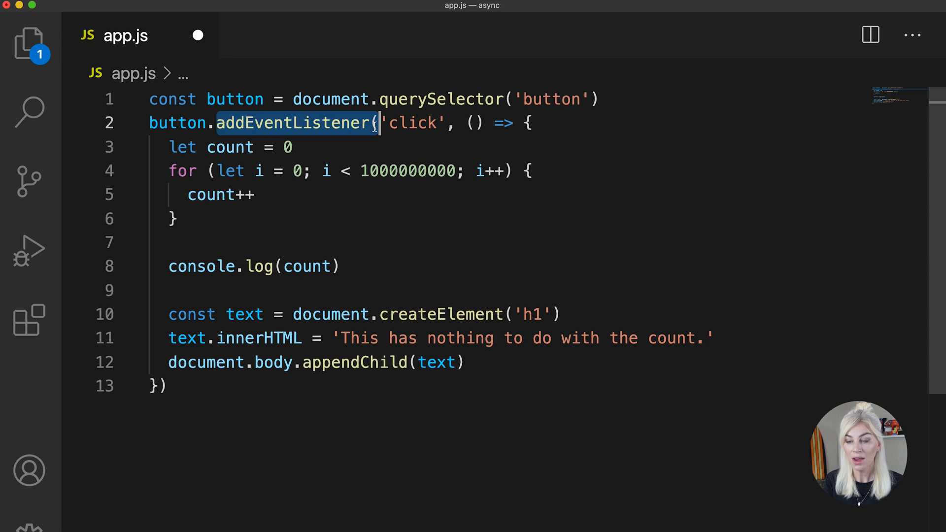
double_click(414, 123)
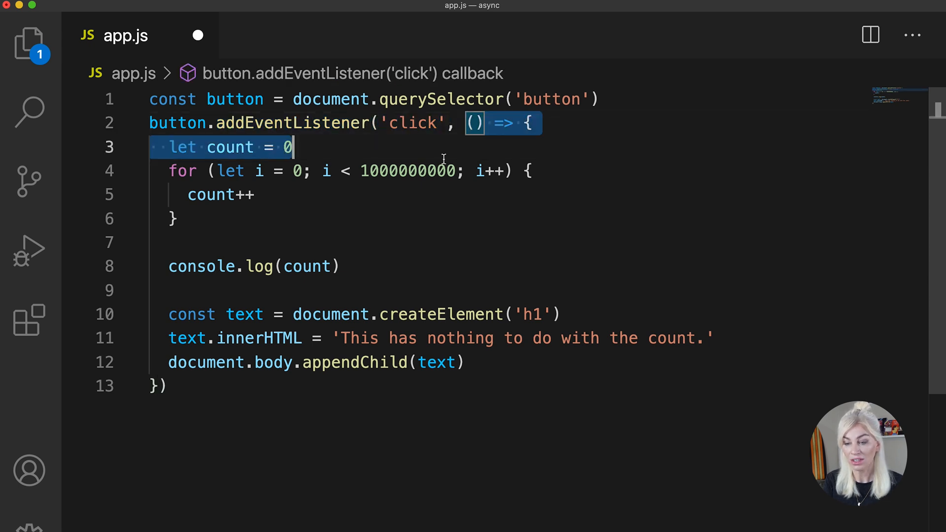
left_click_drag(293, 147, 164, 386)
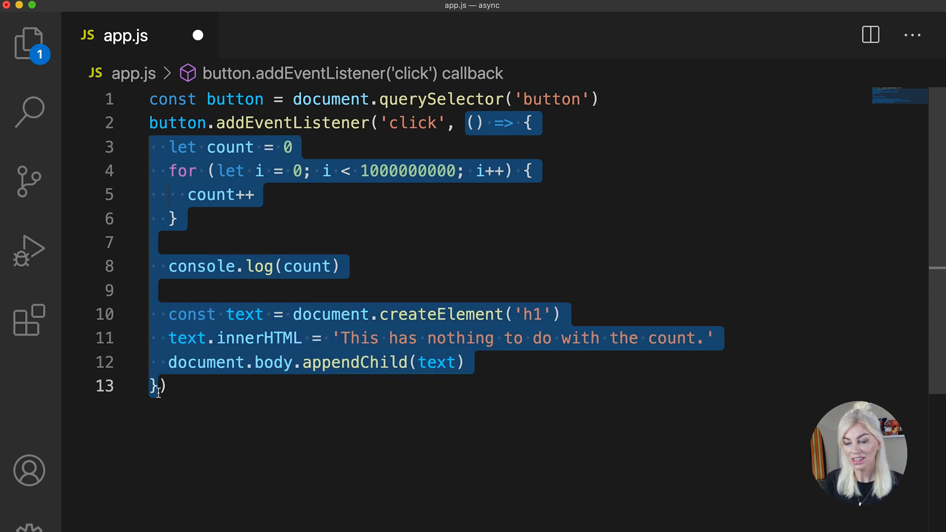
mouse_move(398, 256)
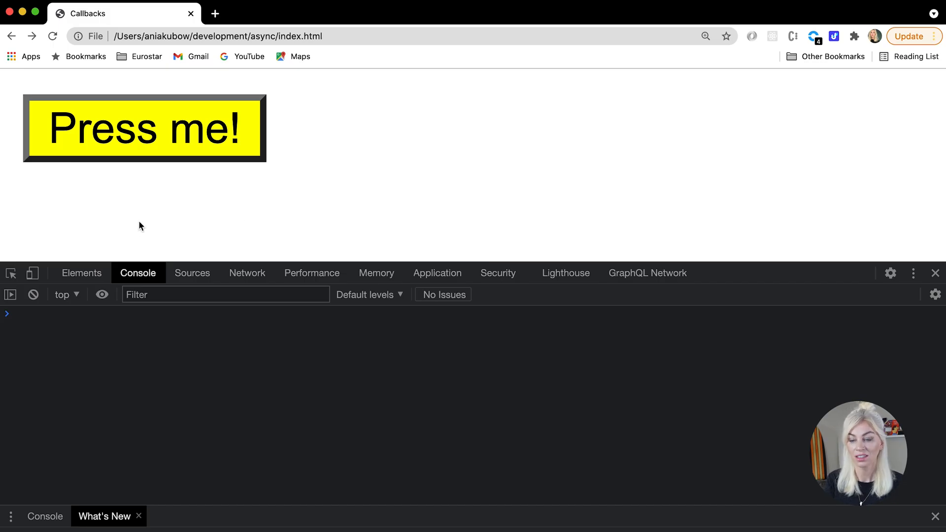
left_click(144, 127)
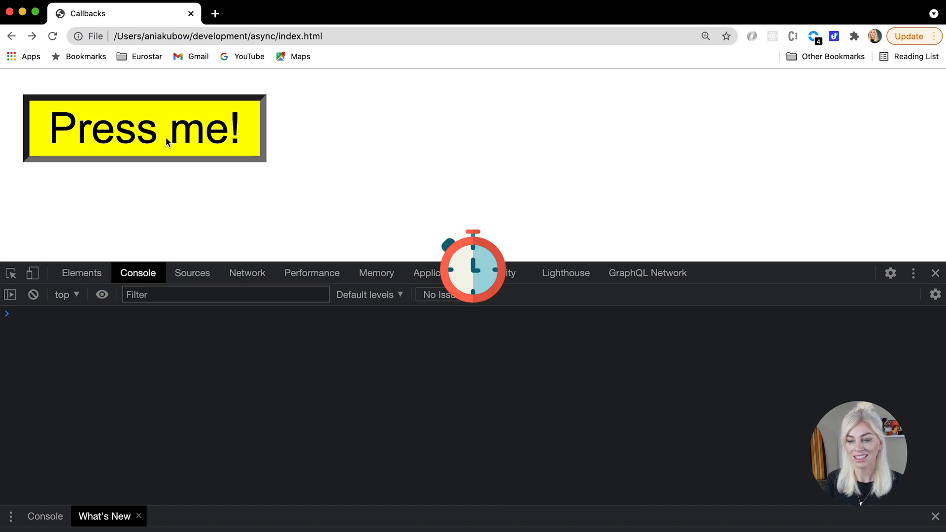
left_click(143, 126)
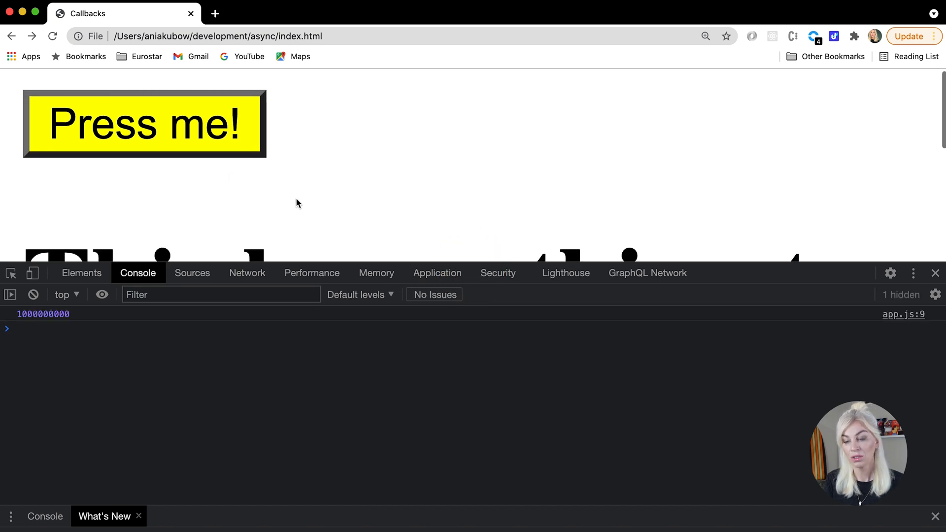